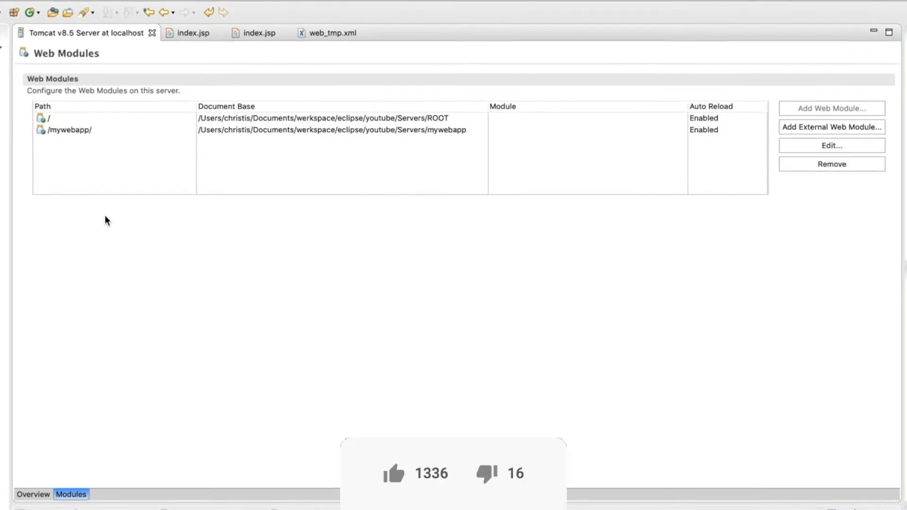
- Look over the mywebapp and ROOT modules, then open ROOT's index.jsp for editing
left_click(65, 129)
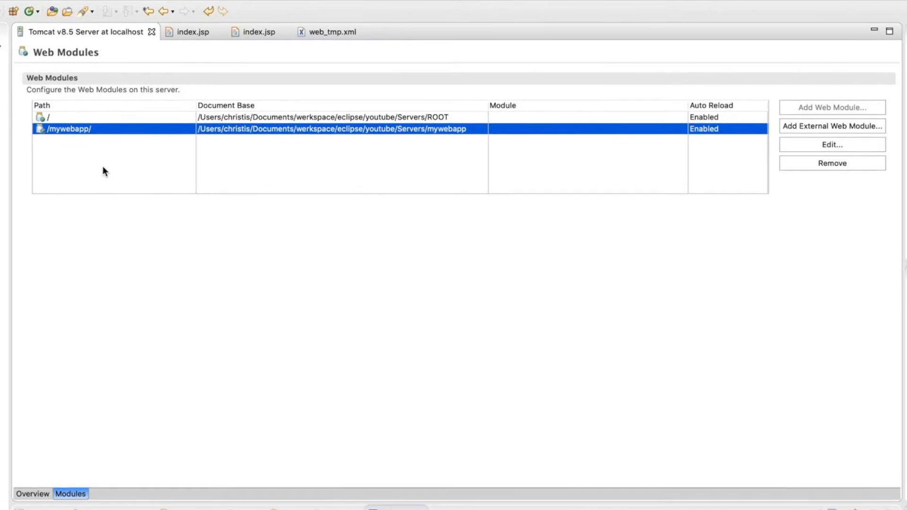
left_click(318, 116)
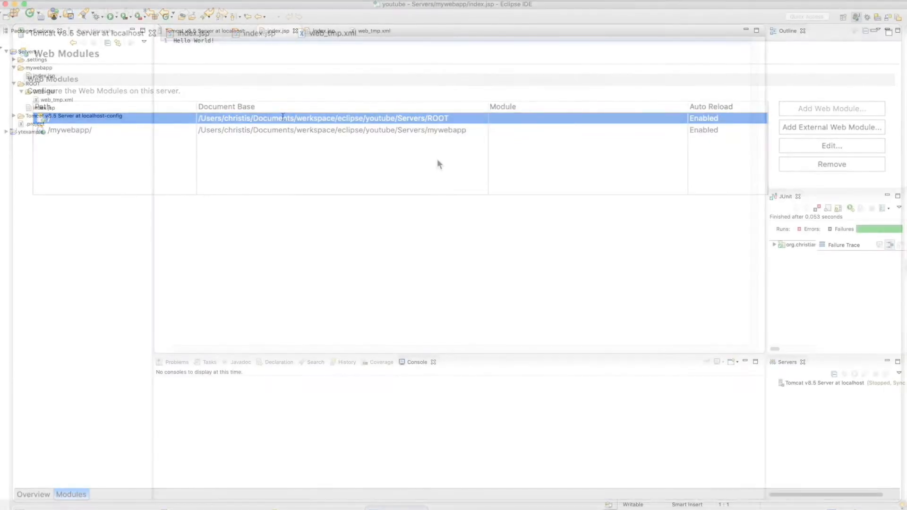
left_click(258, 21)
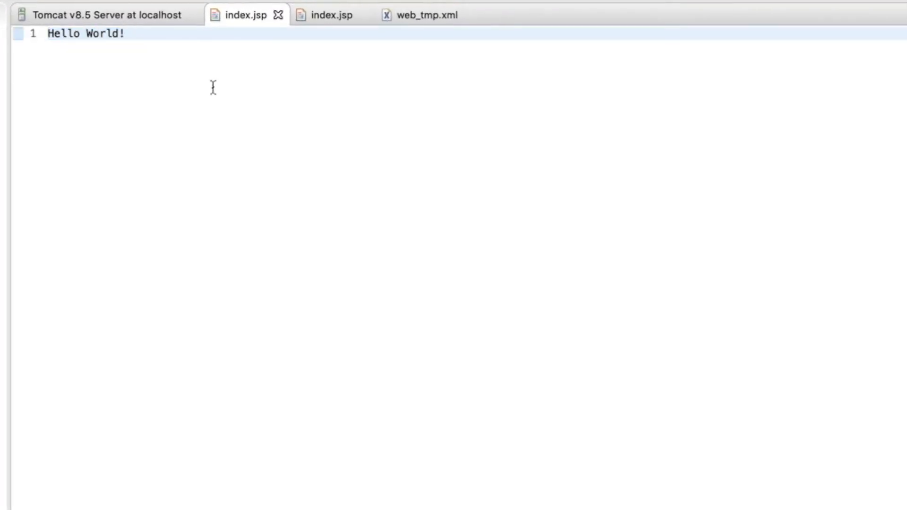
left_click(325, 15)
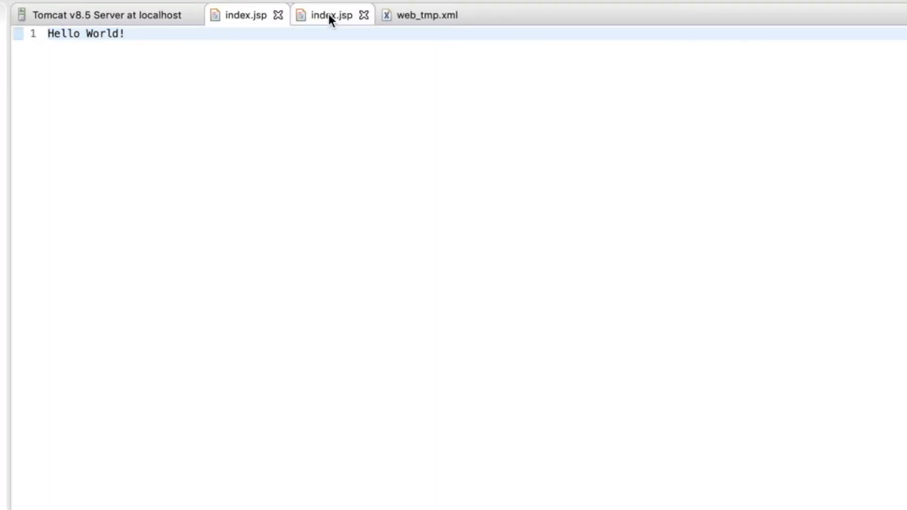
mouse_move(329, 15)
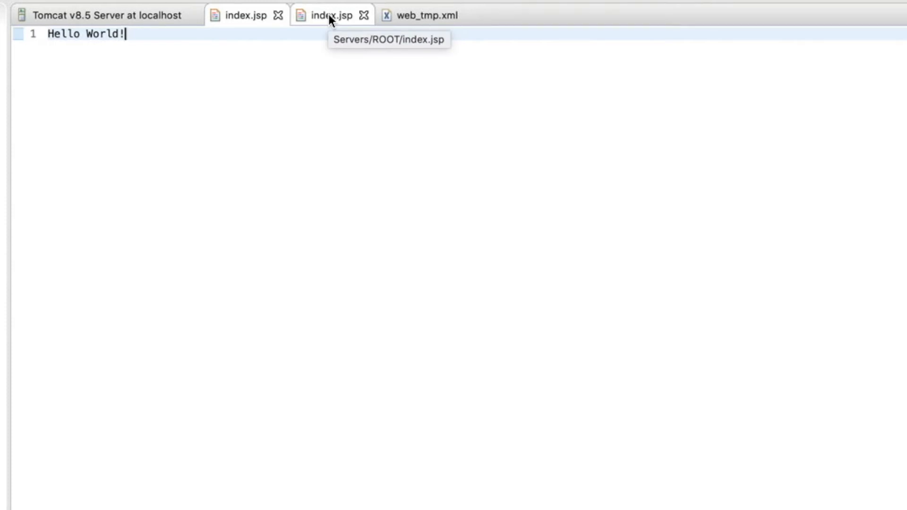
left_click(328, 15)
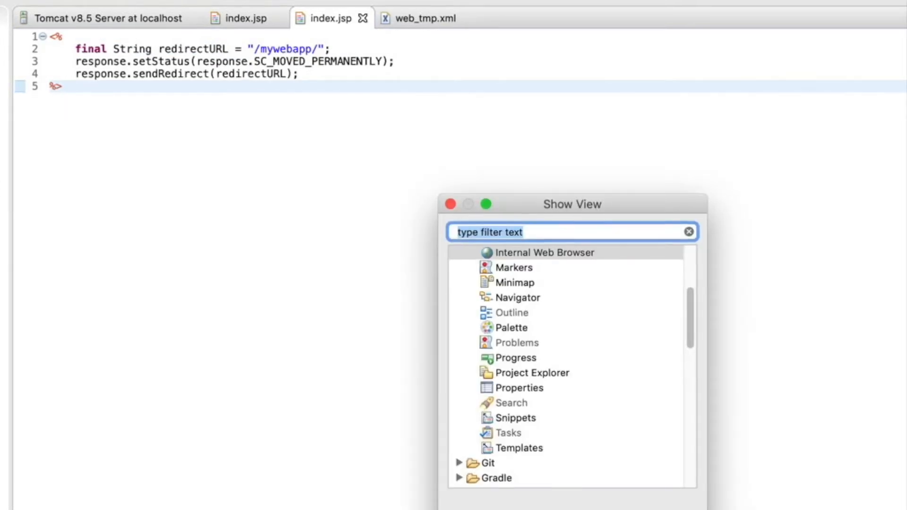
double_click(544, 253)
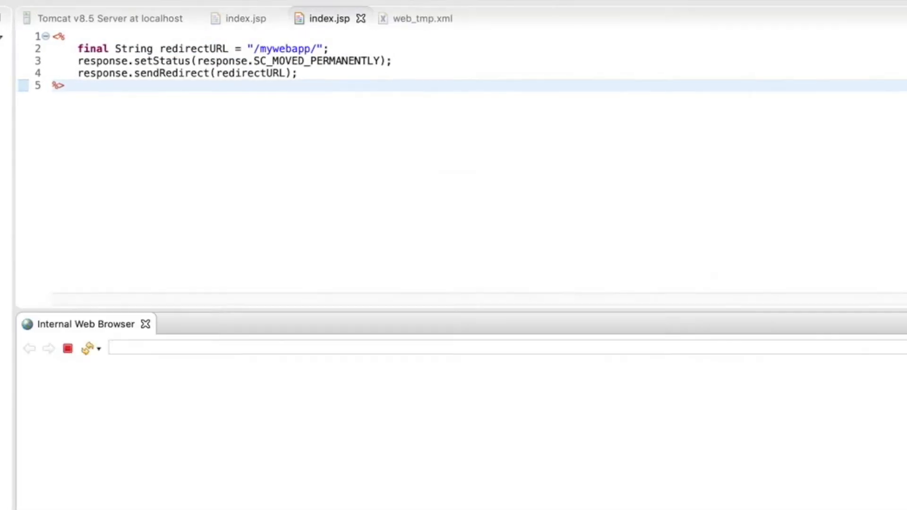
type("http://localhost:8080")
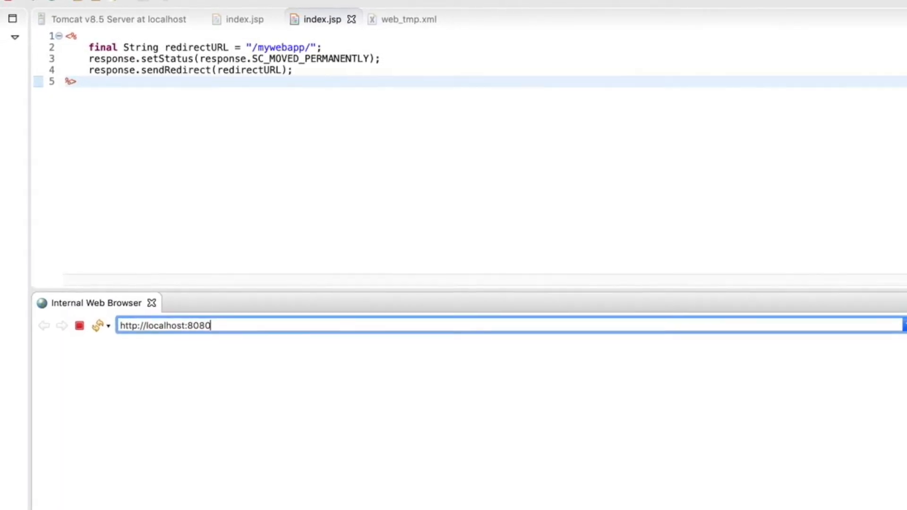
type("/mywebapp/")
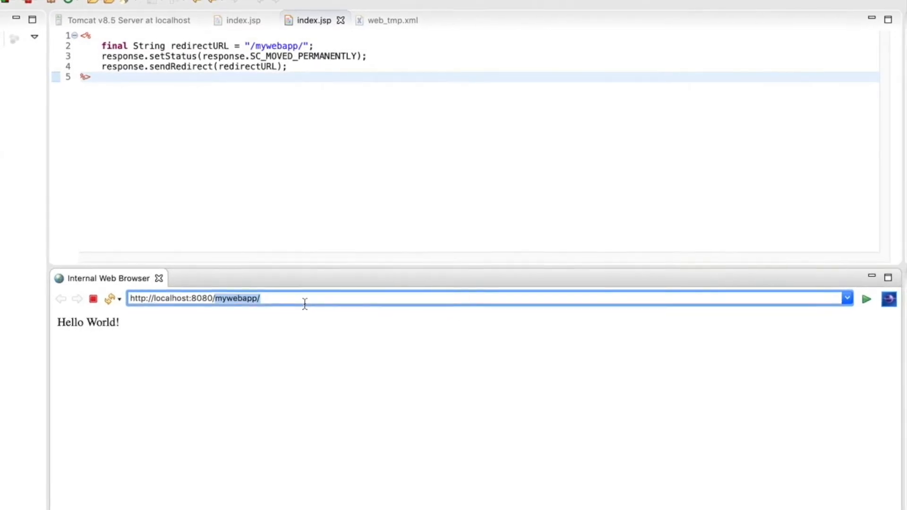
type("http://localhost:8080/test")
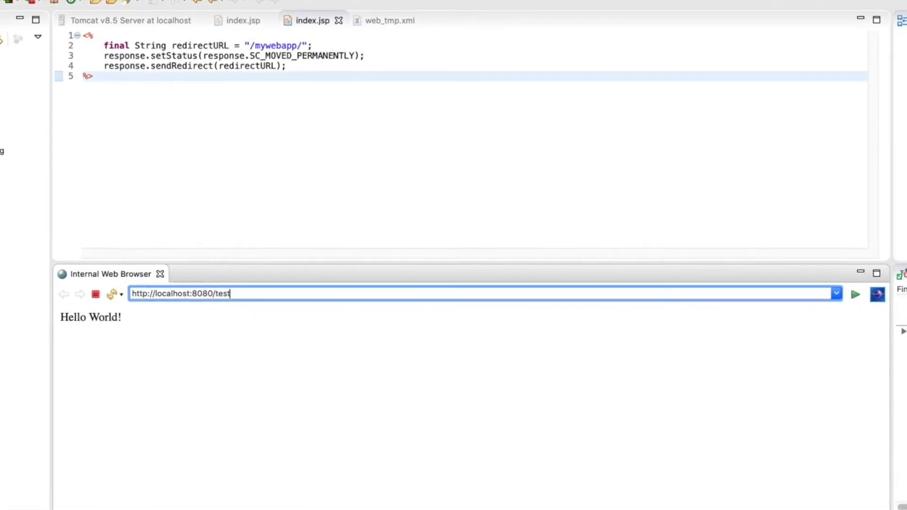
left_click(856, 293)
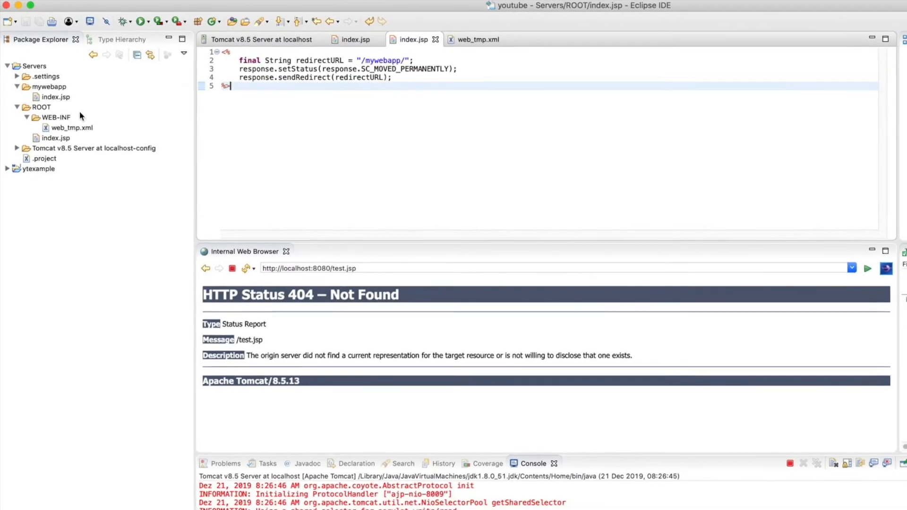
- Select ROOT's temporary descriptor WEB-INF/web_tmp.xml in Package Explorer
left_click(70, 124)
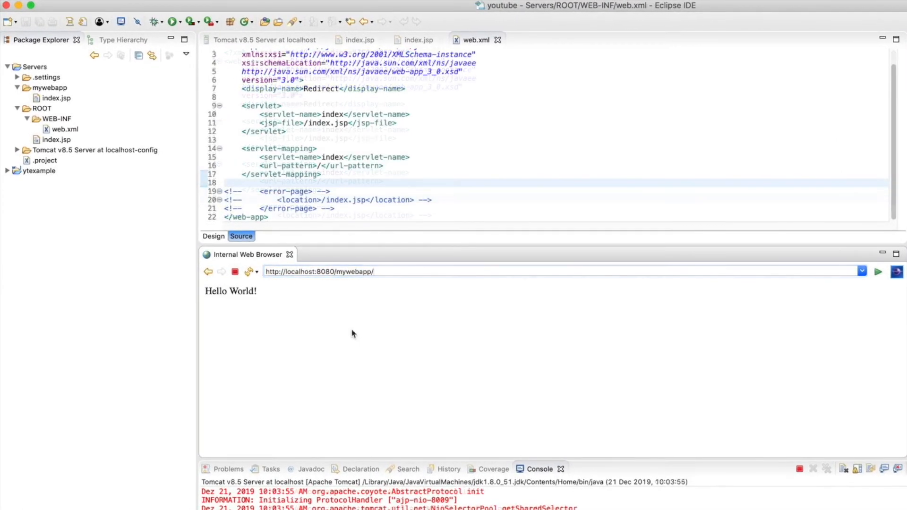
type("http://localhost:8080/te")
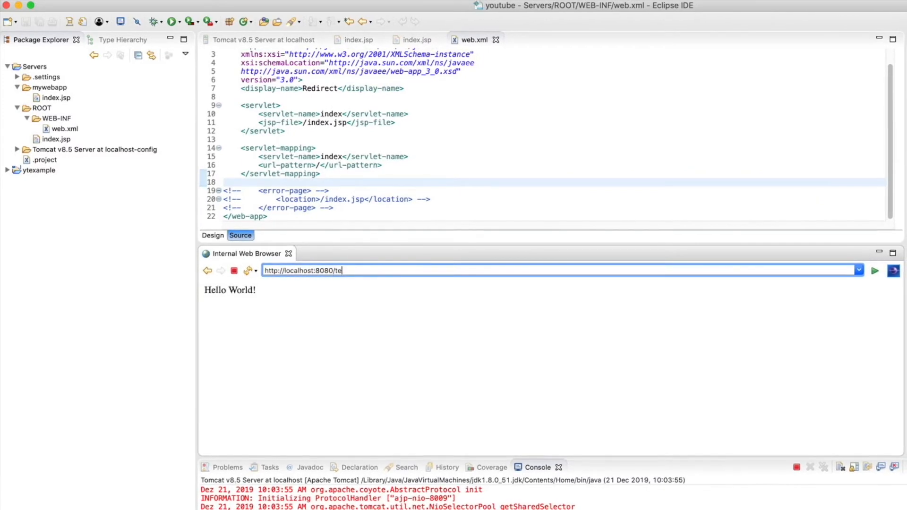